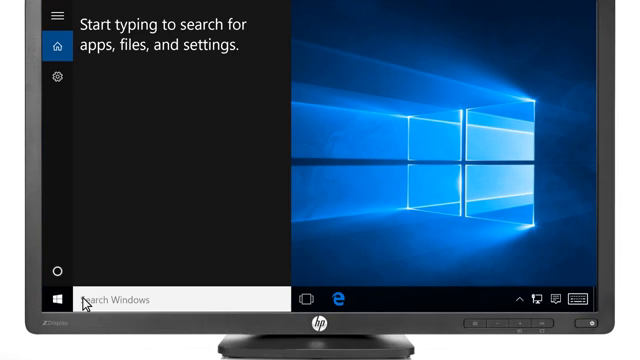
- Search the Start menu for 'Programs' to surface Programs and Features
type("Programs and Features")
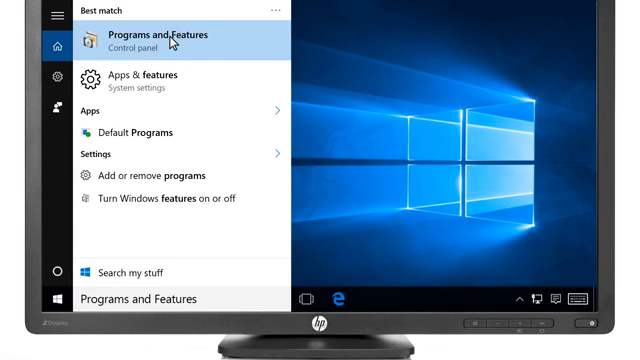
- In Programs and Features, choose HP ENVY 5540 series Basic Device Software from the installed list
left_click(168, 36)
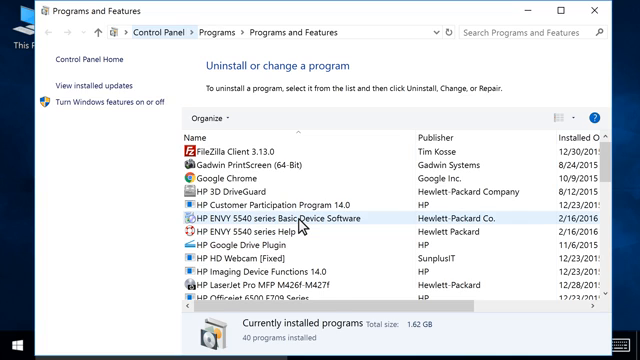
left_click(290, 216)
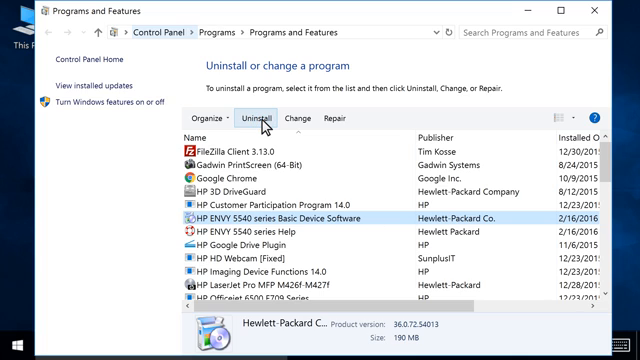
- Uninstall the HP ENVY 5540 software, confirming the prompt and approving User Account Control
left_click(254, 116)
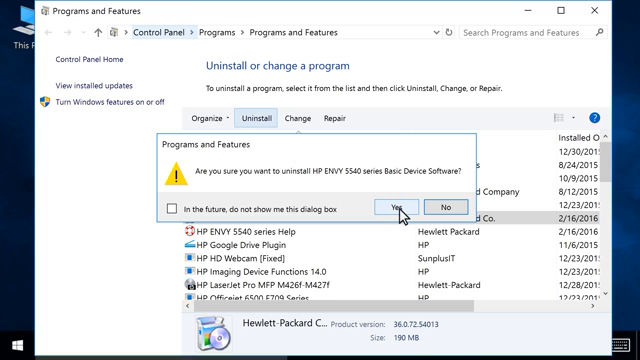
left_click(412, 206)
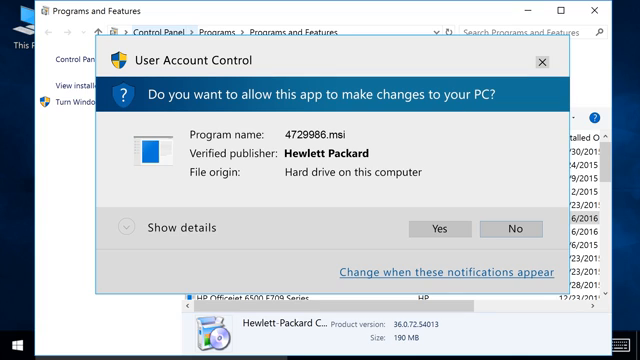
mouse_move(434, 228)
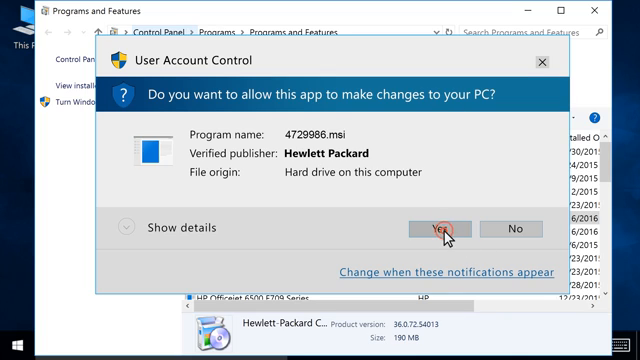
left_click(424, 228)
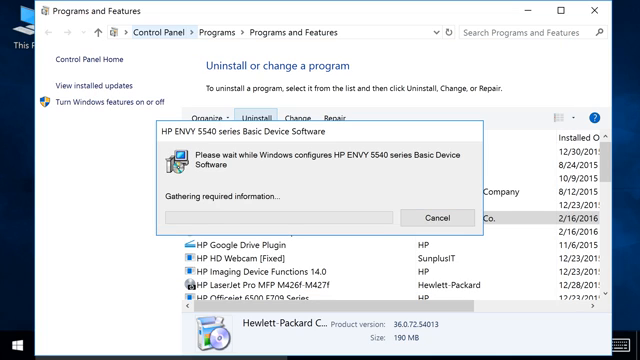